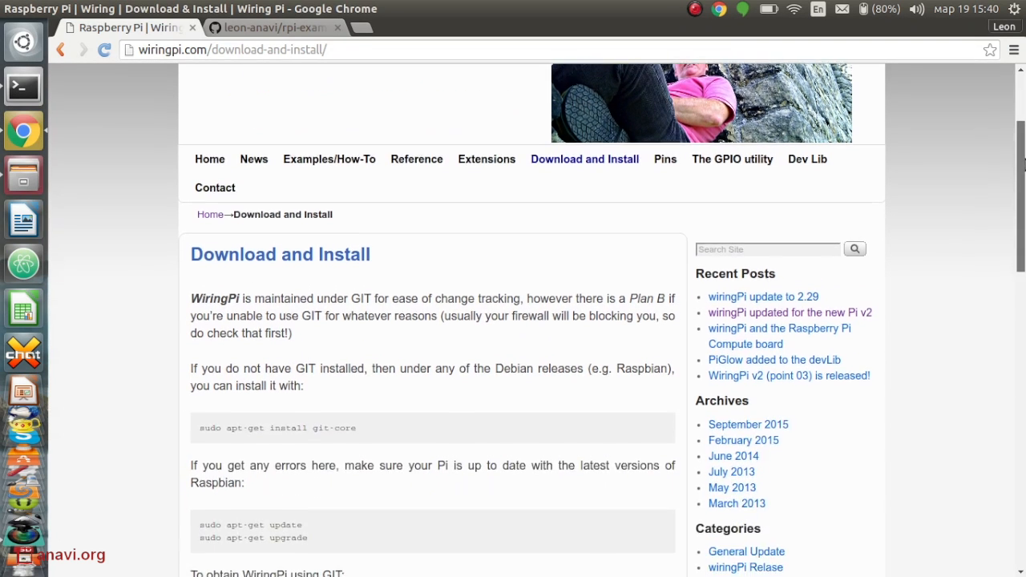
# Scroll down the wiringPi Download and Install page before returning to the SSH session.
pyautogui.scroll(-3)
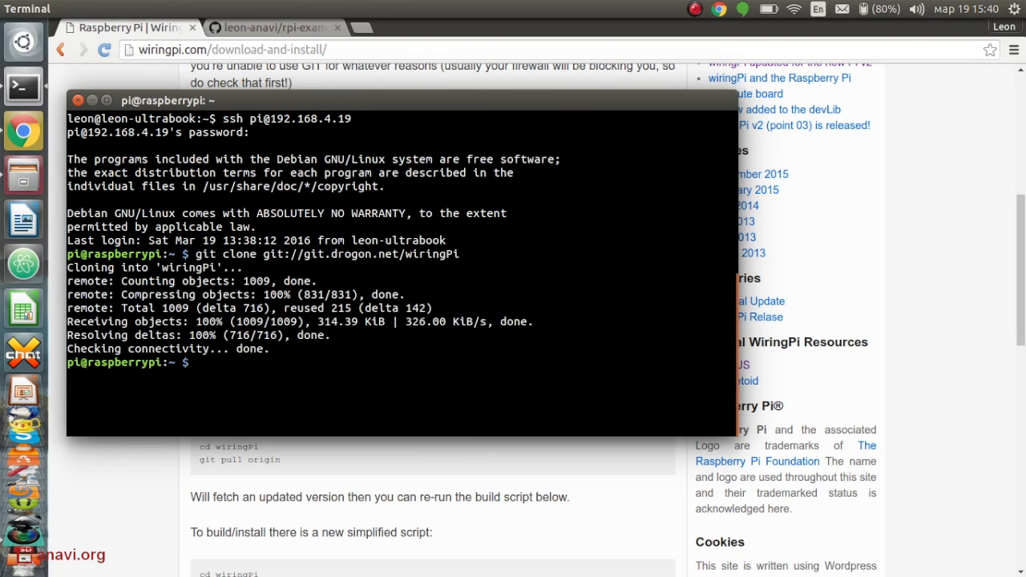
# Run ./build inside wiringPi/ on the Pi until it reports All Done.
pyautogui.write('cd wiringPi/')
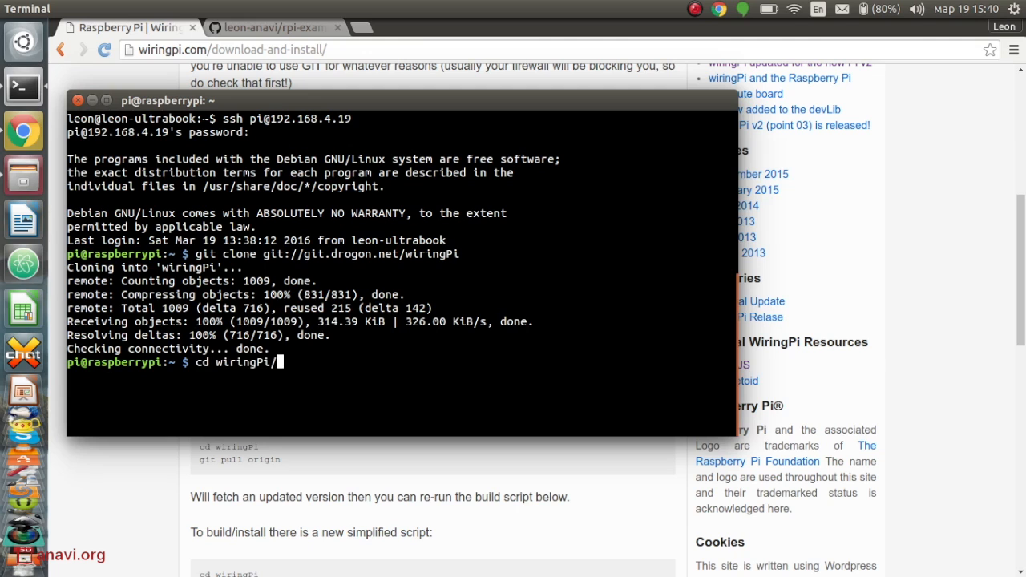
pyautogui.write('./build')
pyautogui.write('git')
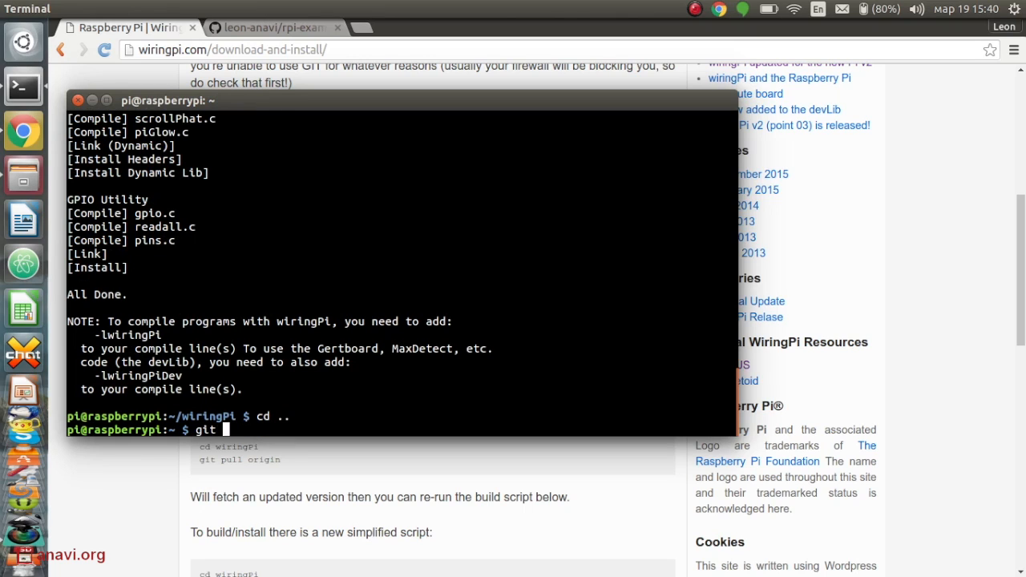
# Copy the HTTPS clone URL from the rpi-examples GitHub repository page.
pyautogui.click(301, 10)
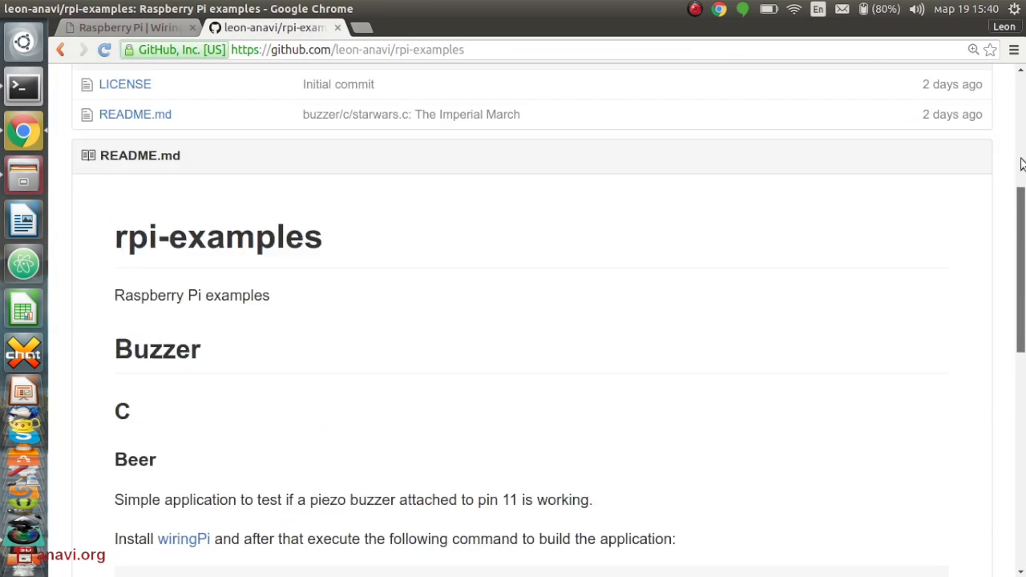
pyautogui.rightClick(761, 330)
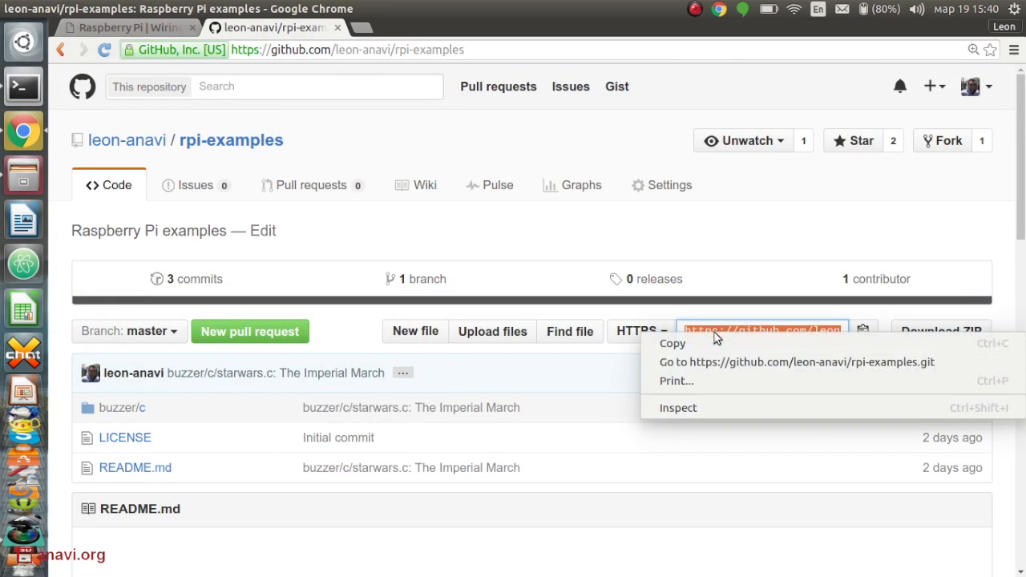
pyautogui.scroll(-3)
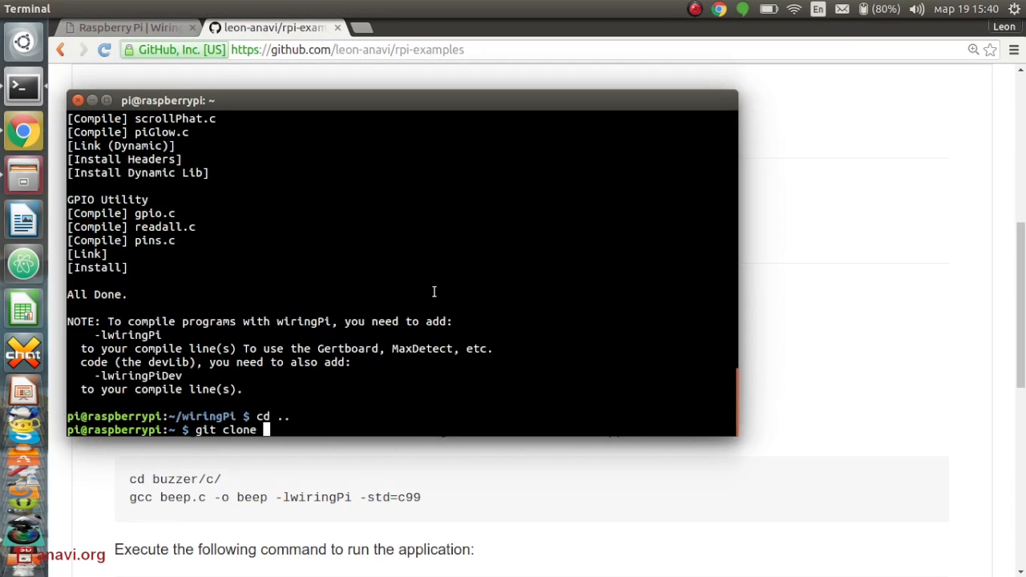
pyautogui.write('https://github.com/leon-anavi/rpi-examples.git')
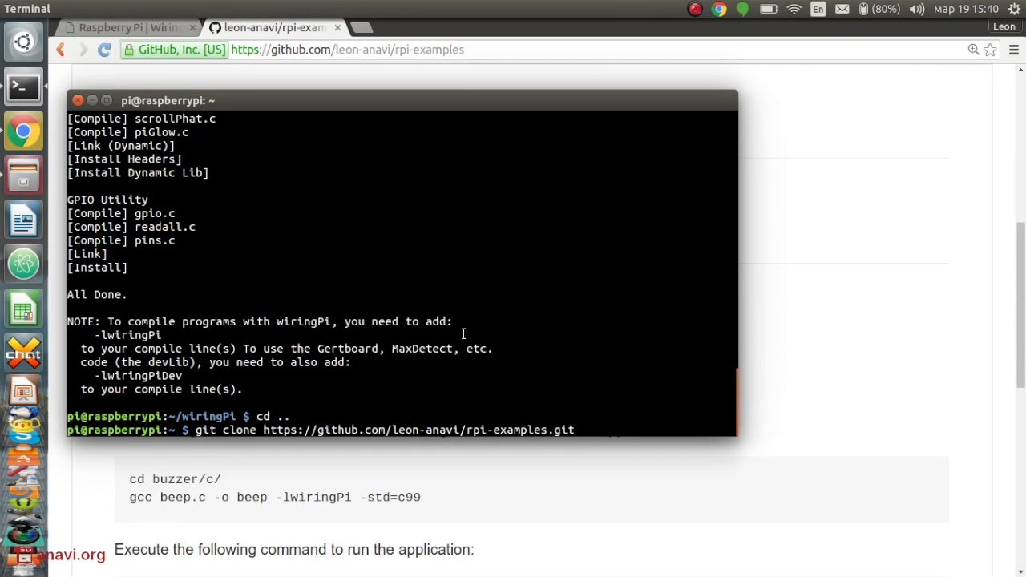
pyautogui.press('Return')
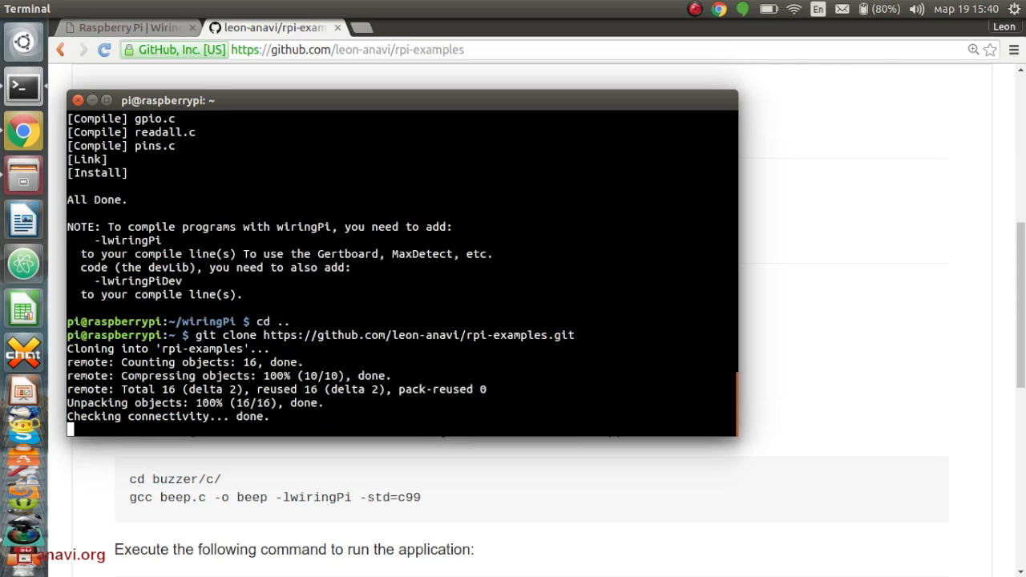
pyautogui.write('cd rpi-examples/')
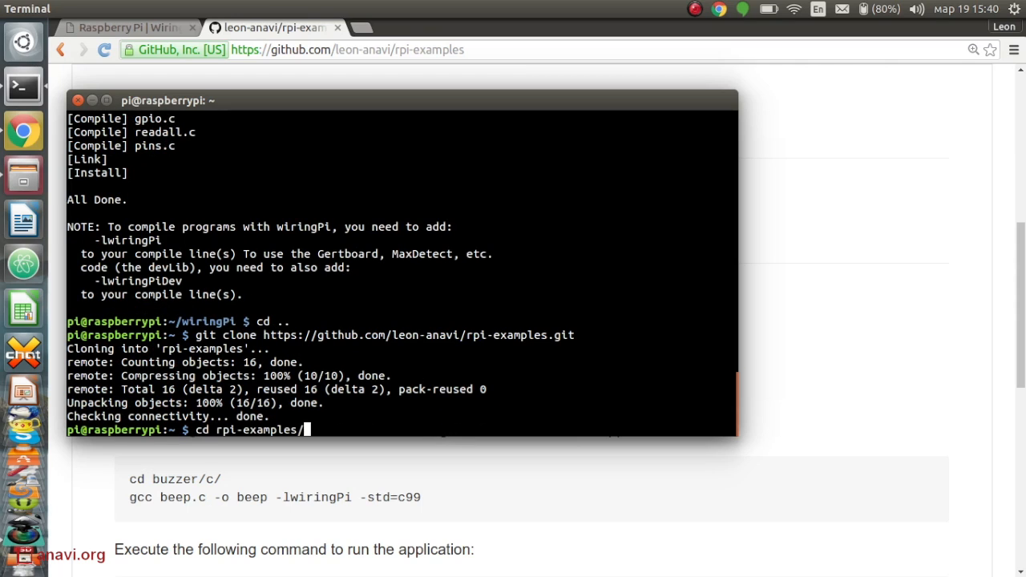
pyautogui.write('cd buzzer/')
pyautogui.write('gcc beep.c -')
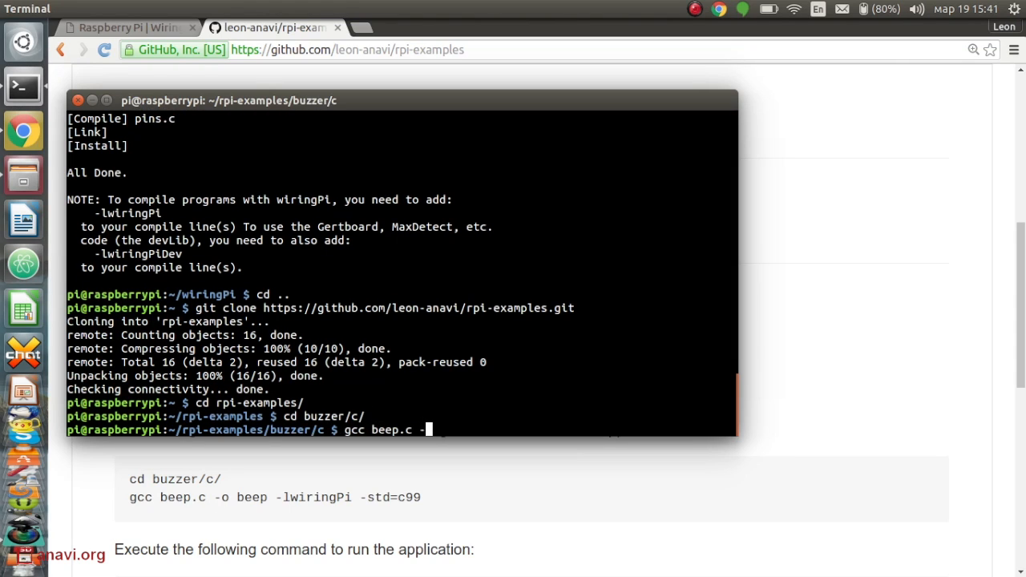
# Compile beep.c into beep with -lwiringPi -std=c99 and run sudo ./beep.
pyautogui.write('o beep -lwiringPi -std=c99')
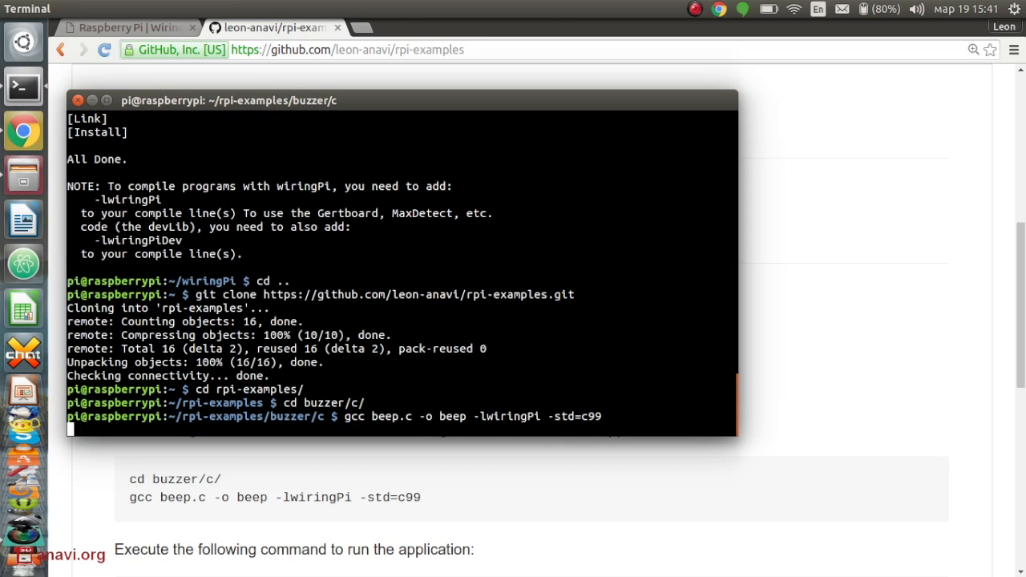
pyautogui.write('sudo')
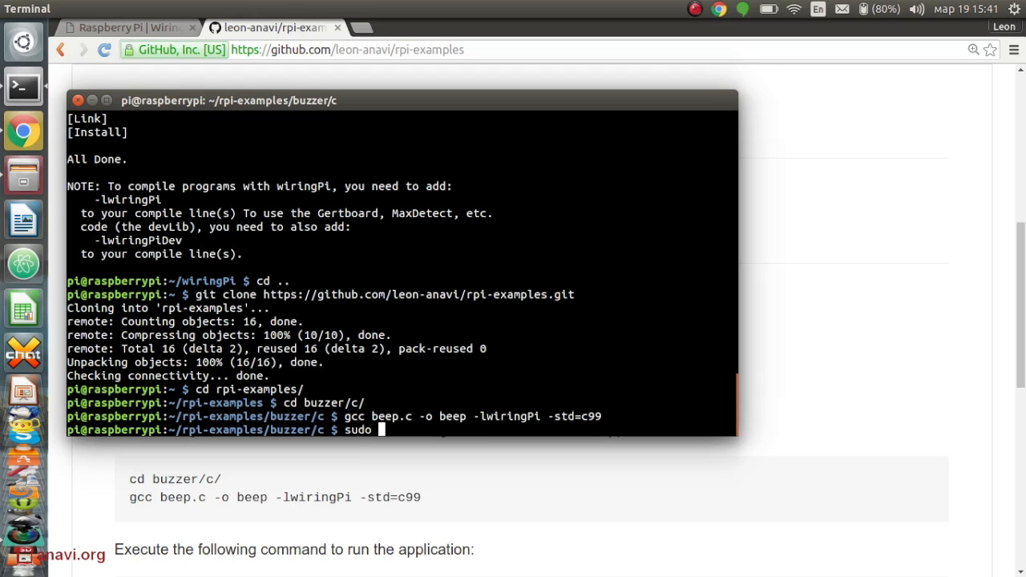
pyautogui.write('./beep')
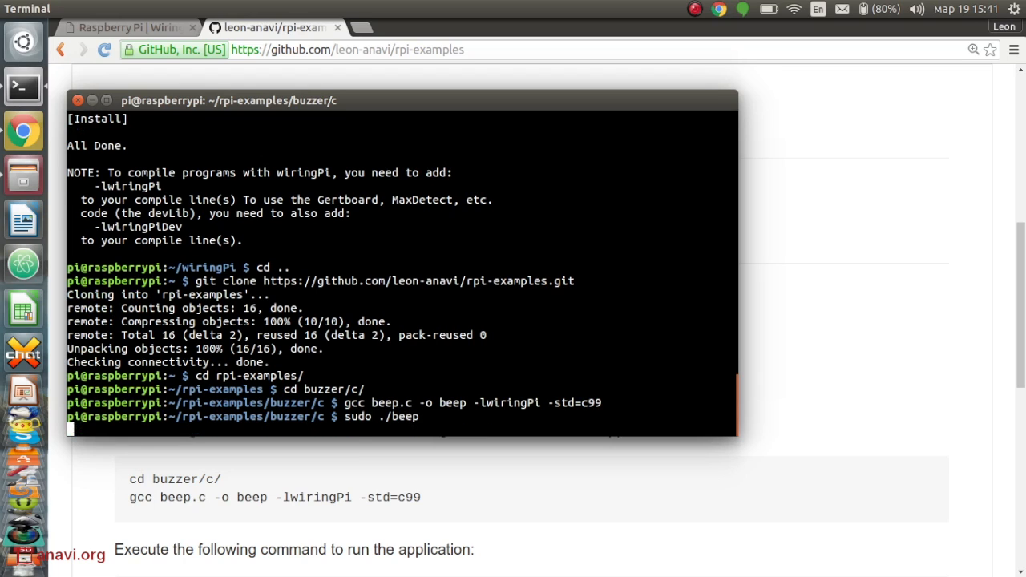
pyautogui.write('gcc starwars.c')
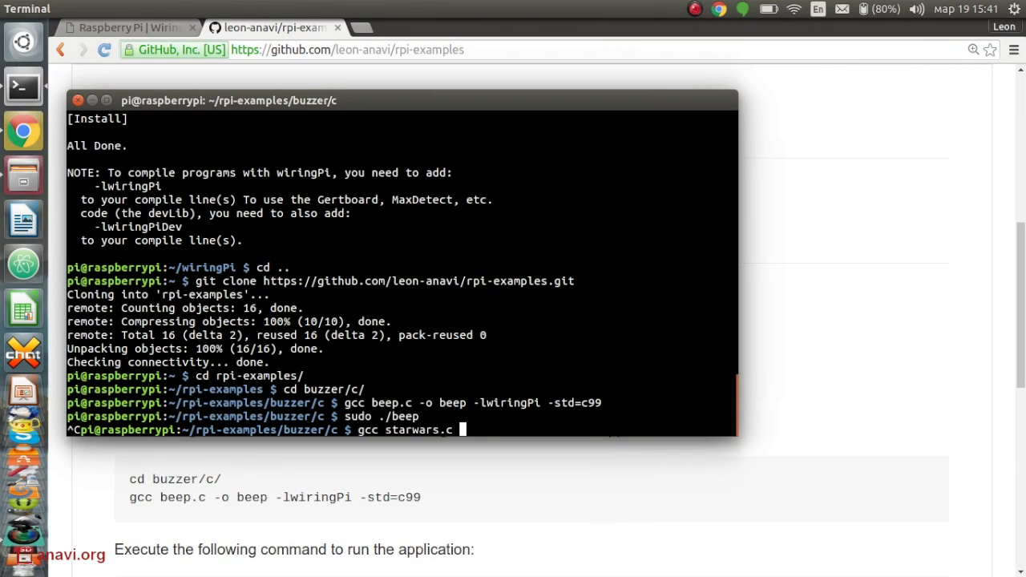
# Compile starwars.c into starwars with gcc using -lwiringPi and -std=c99.
pyautogui.write('-o starward')
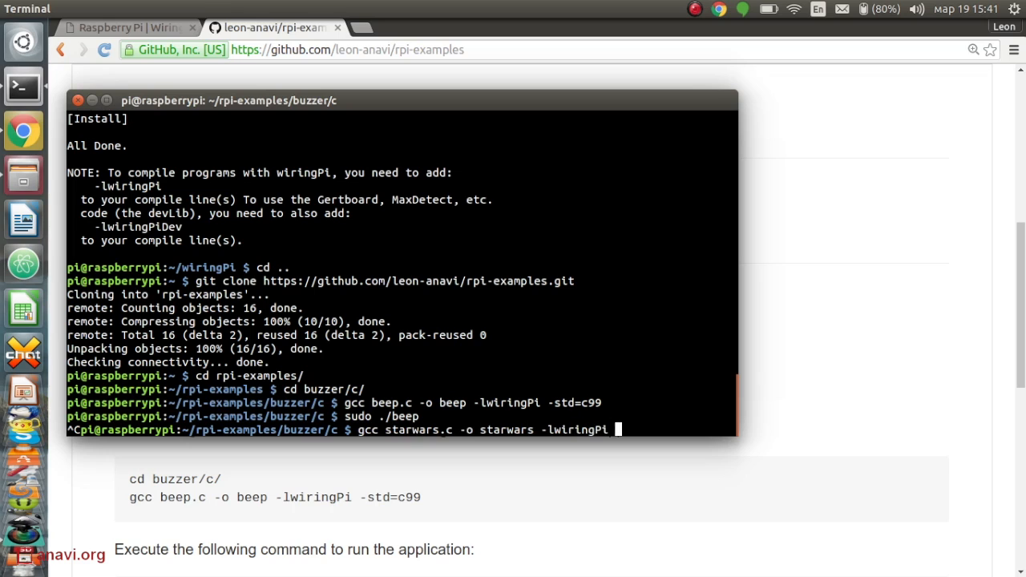
pyautogui.write('-std=c99')
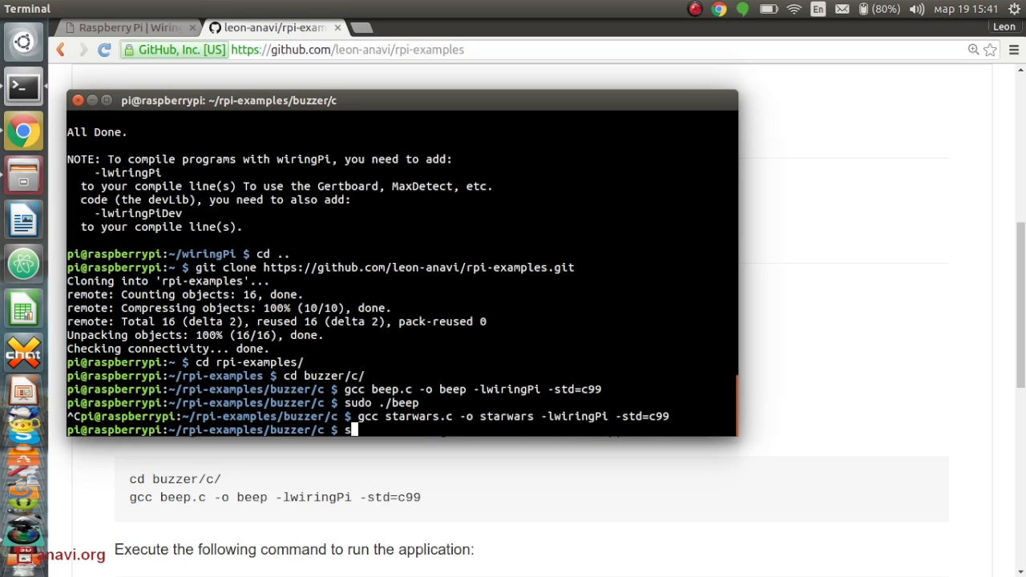
pyautogui.write('udo ./starwars')
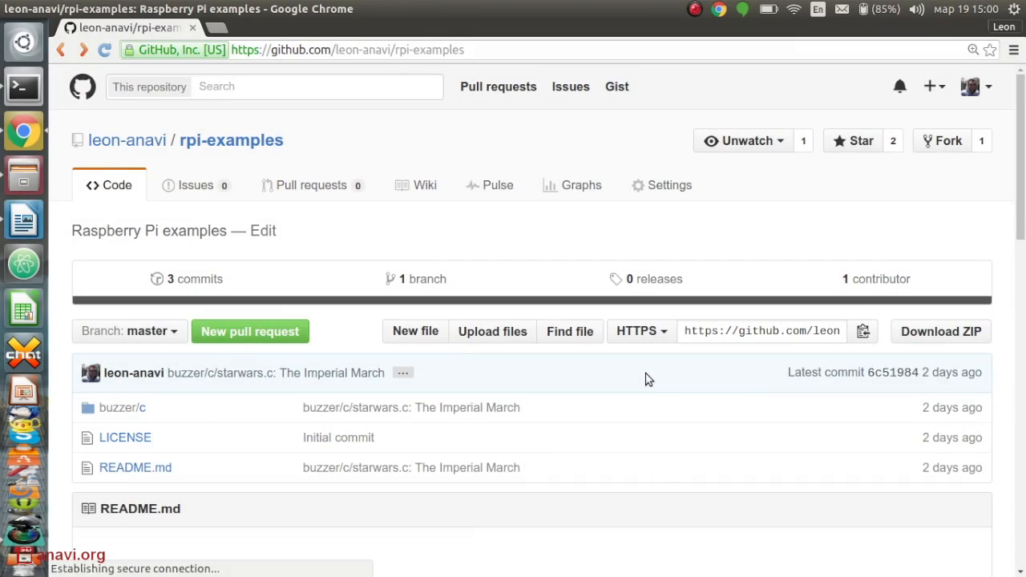
# Scroll the rpi-examples README down to the Star Wars Imperial March build and run commands.
pyautogui.scroll(-3)
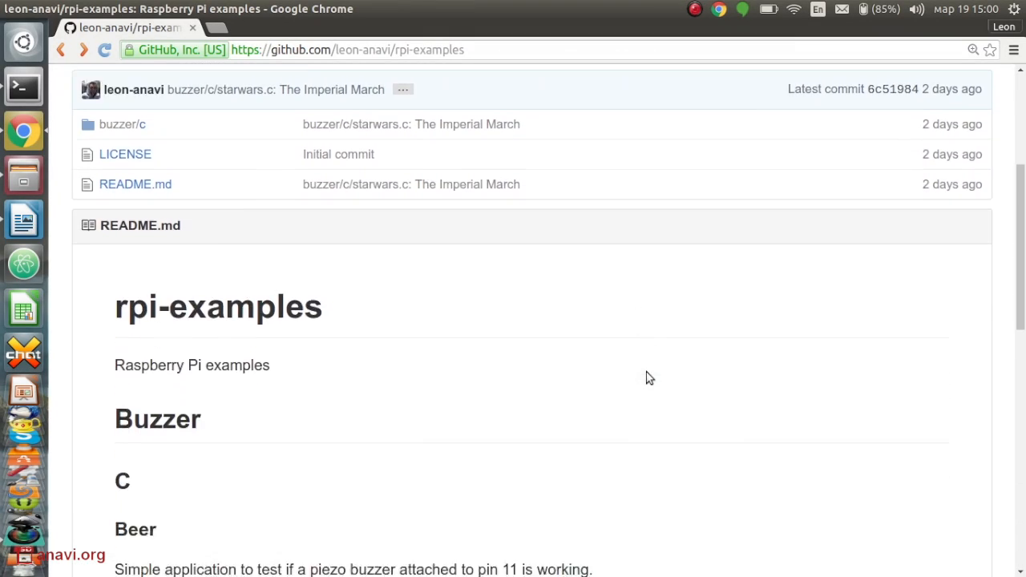
pyautogui.scroll(-3)
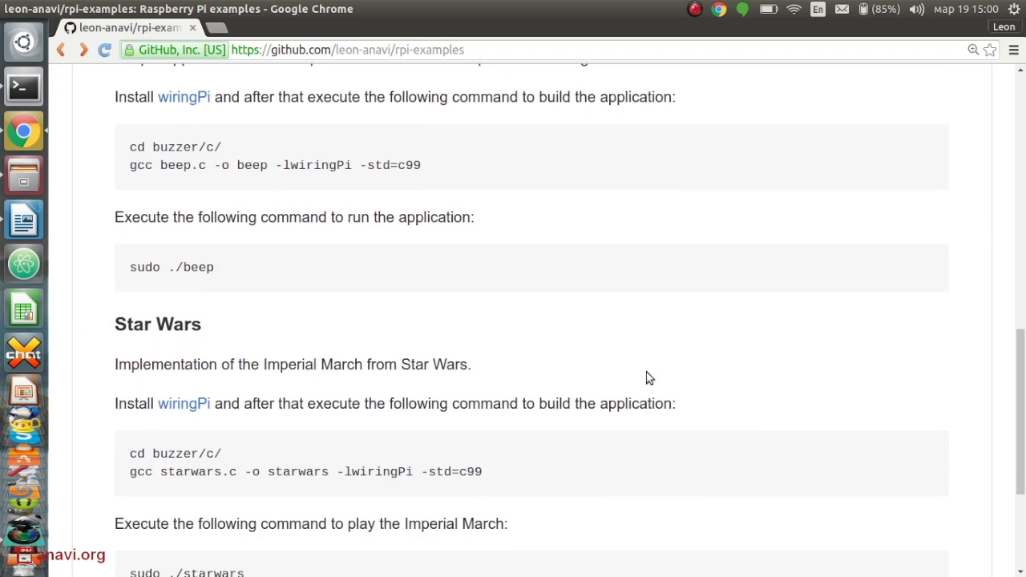